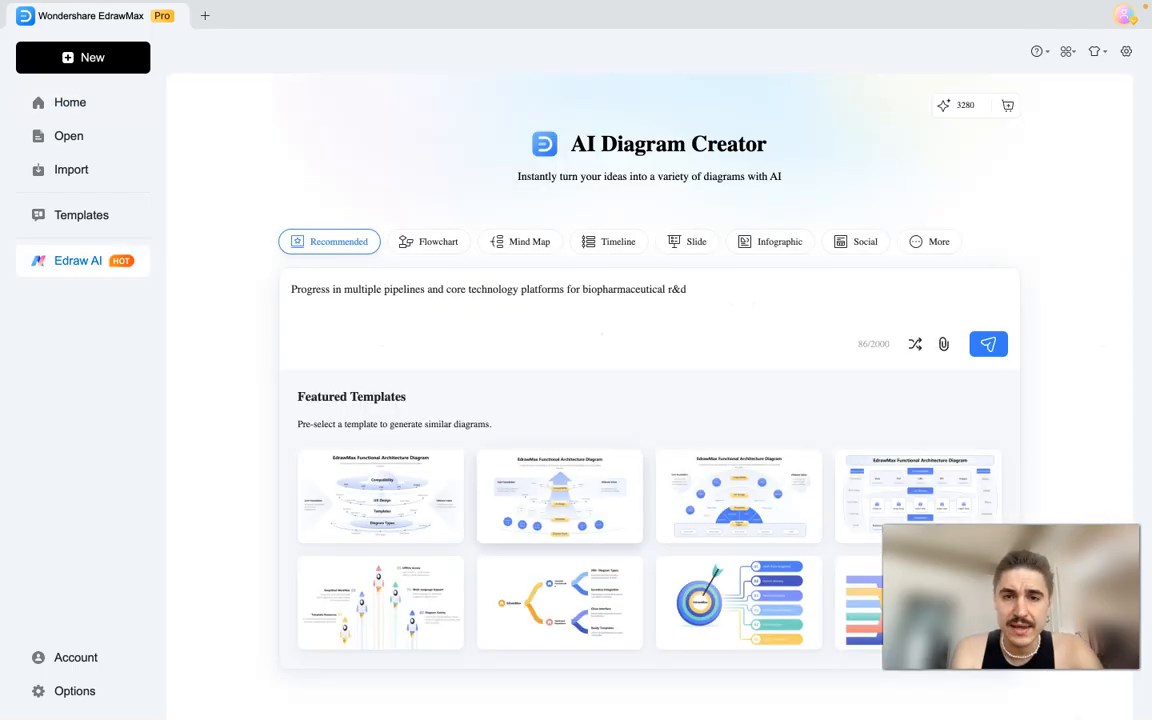
# Preview the Flowchart, Timeline, Infographic and Social category suggestions, then return to Recommended.
pyautogui.click(410, 289)
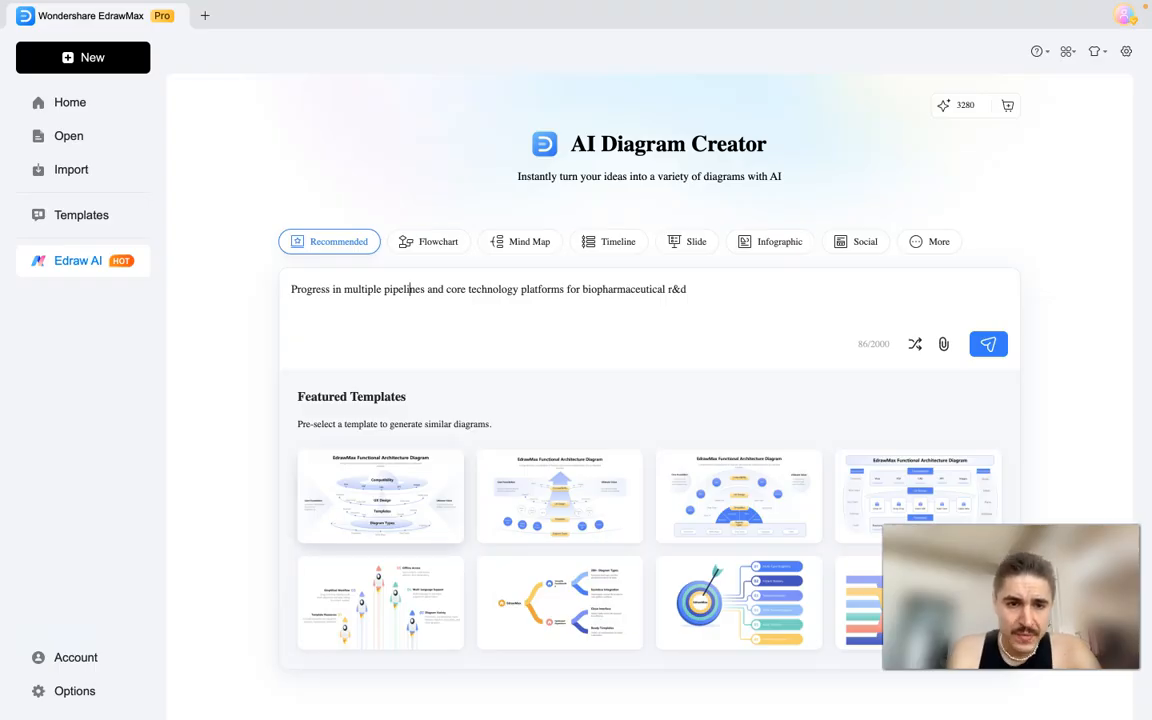
pyautogui.click(428, 241)
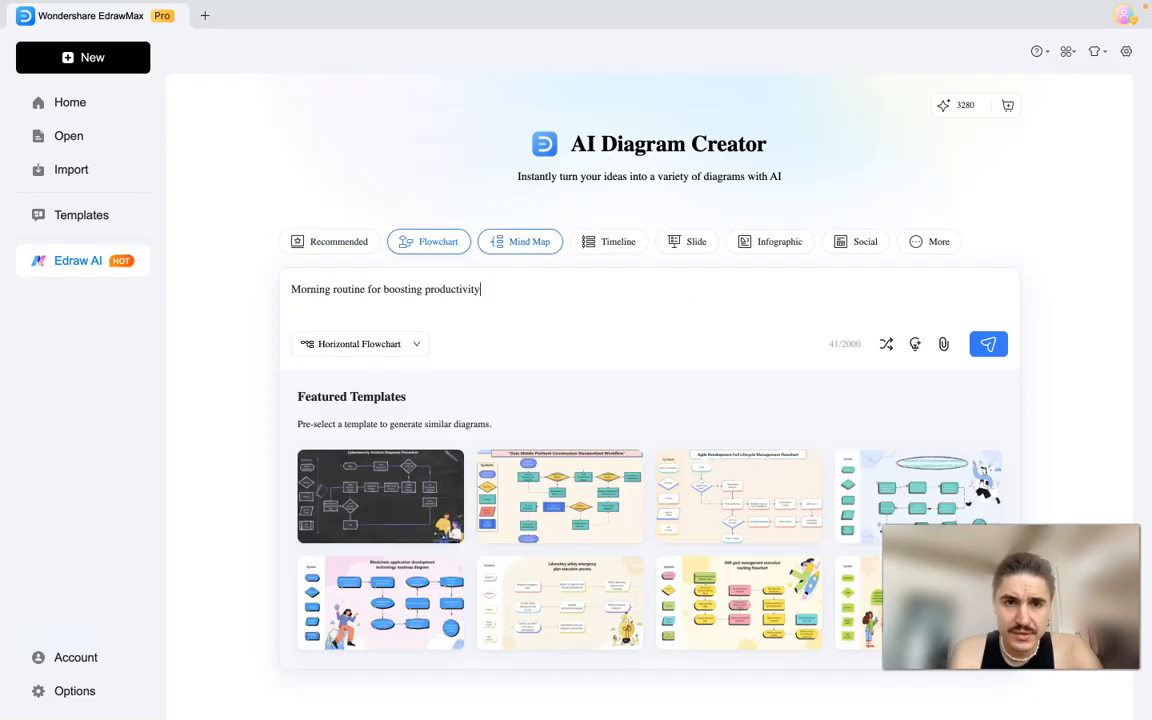
pyautogui.click(609, 241)
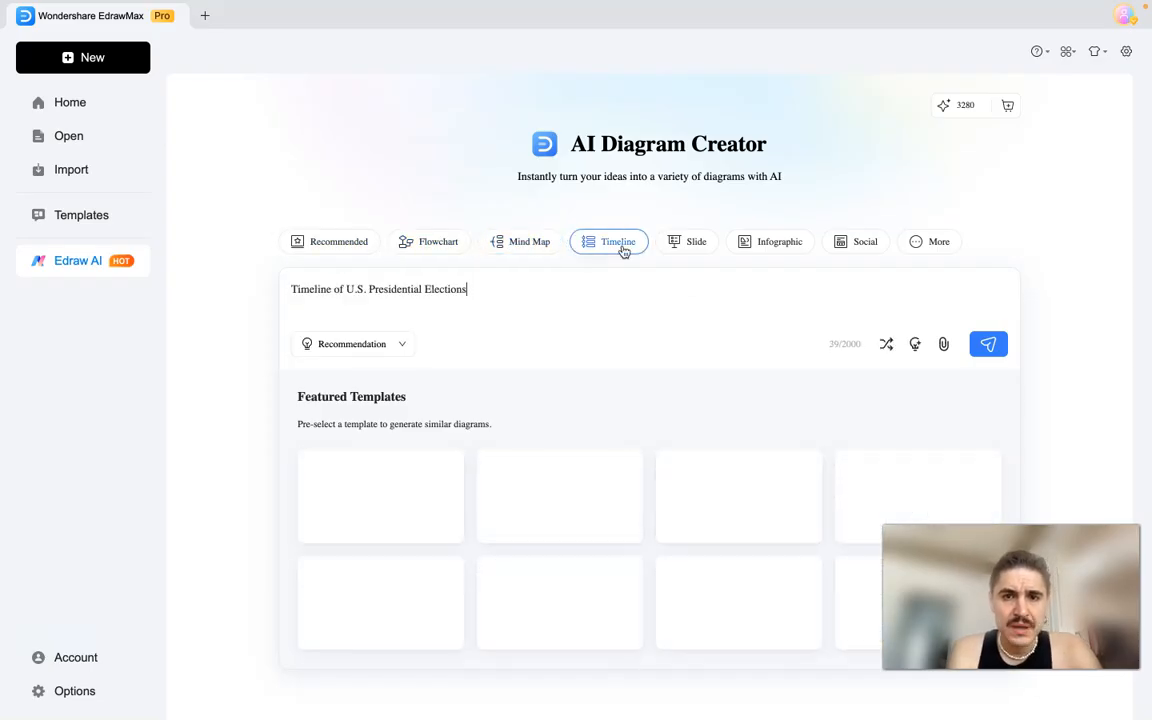
pyautogui.click(770, 241)
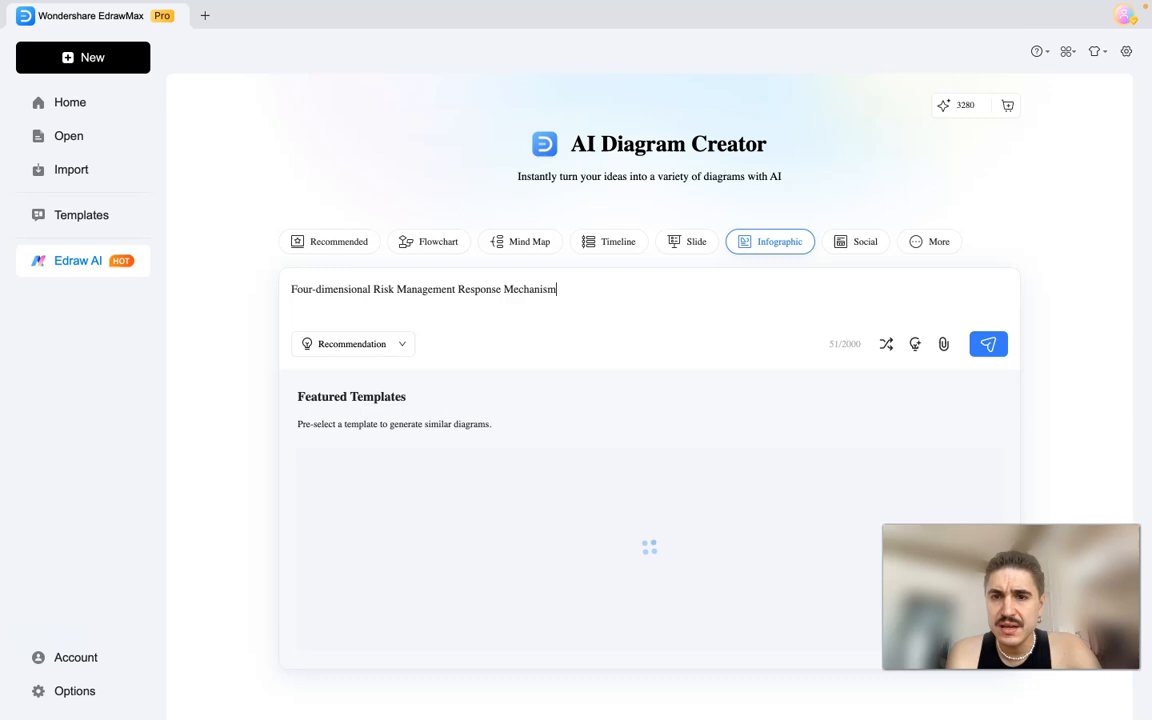
pyautogui.click(855, 241)
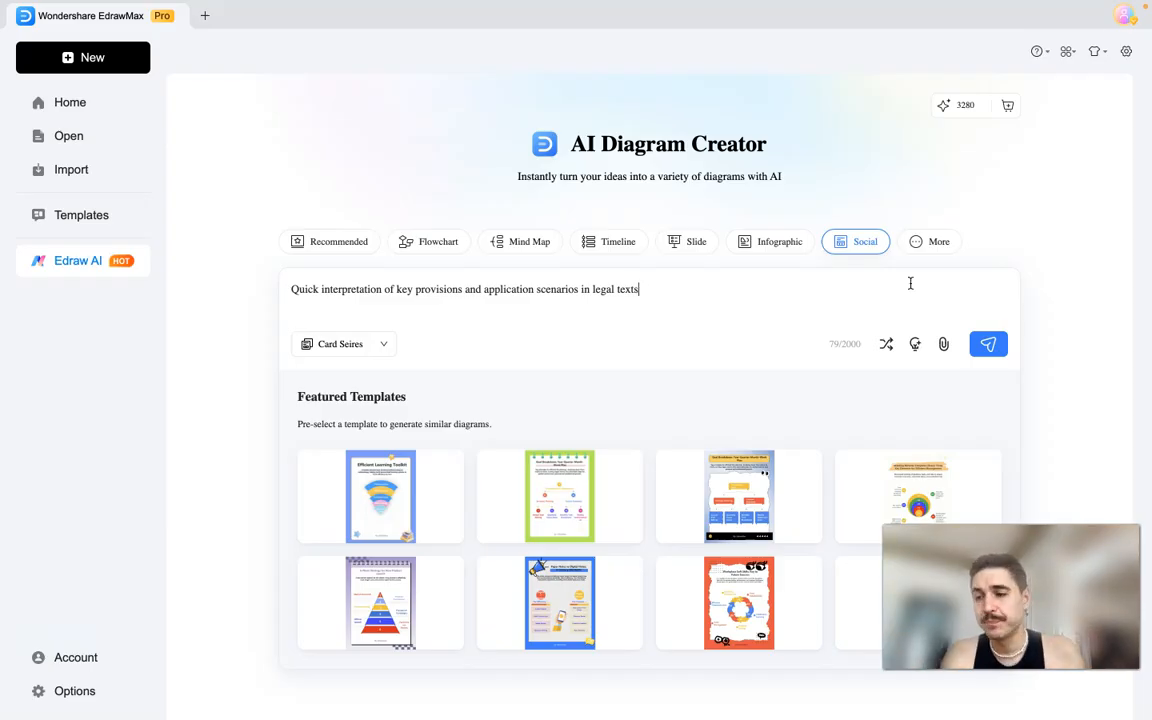
pyautogui.click(329, 241)
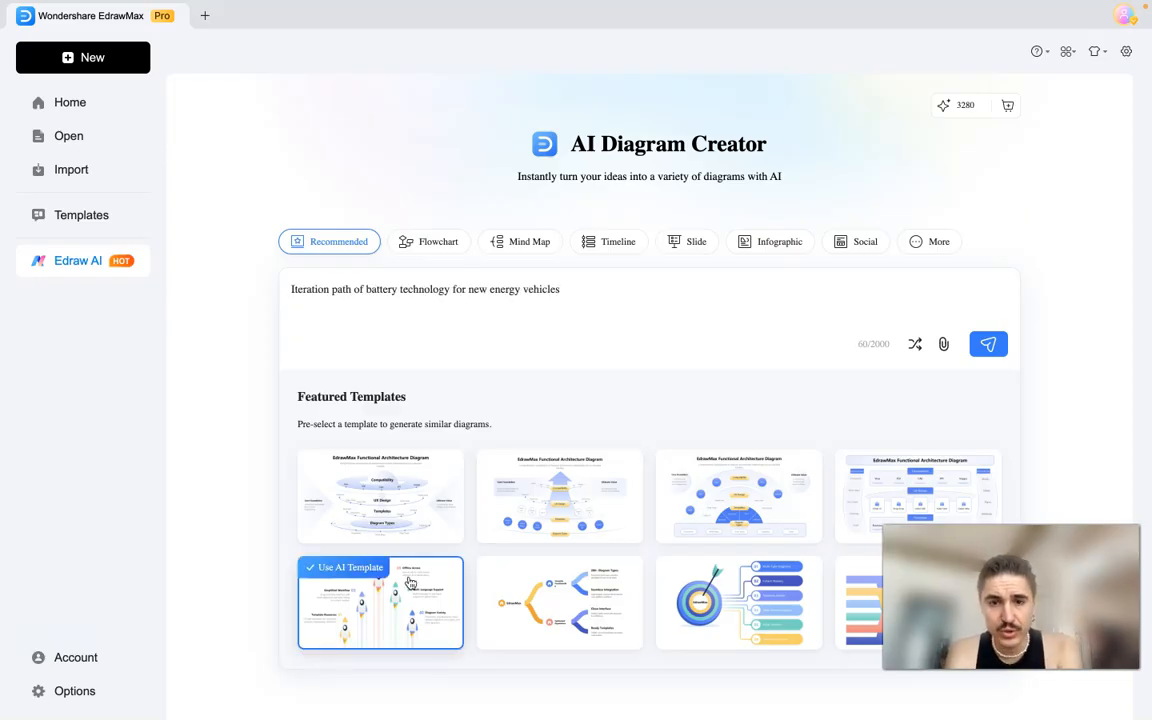
# Review the sample prompts and preselect the rocket timeline AI template.
pyautogui.write('The growth path of a brand from creation to communication')
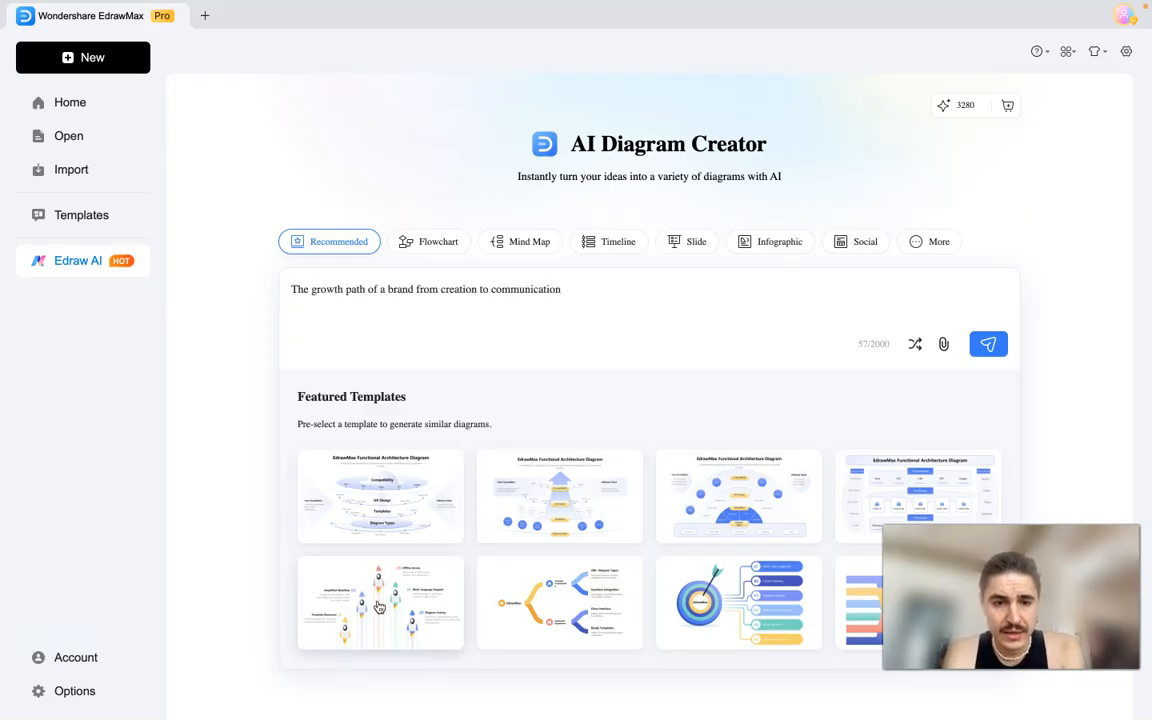
pyautogui.write('Four stages of progression in developing mathematical thinking in elementary school')
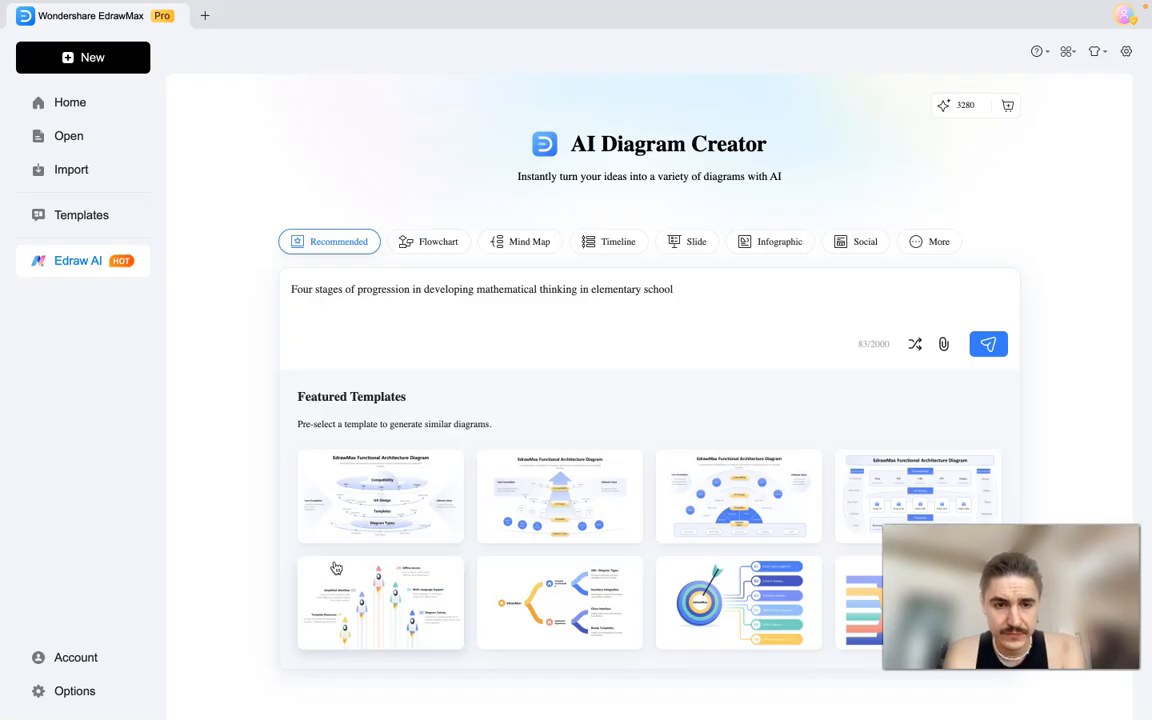
pyautogui.click(380, 602)
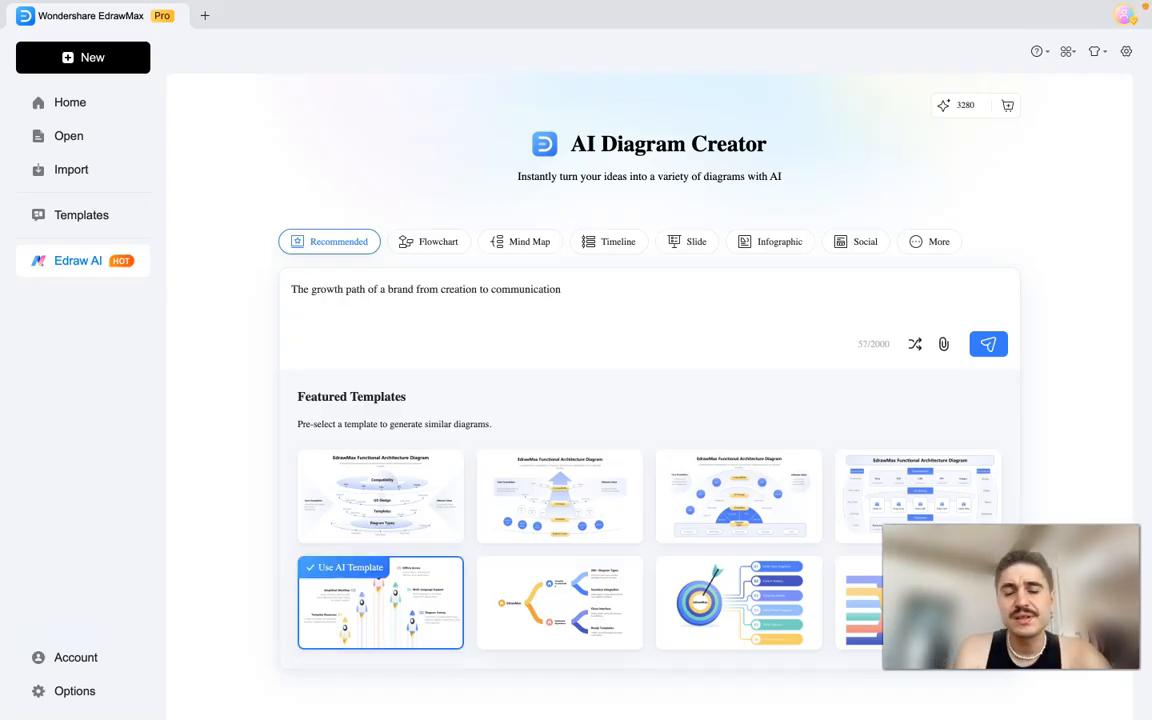
# Replace the sample prompt with 'smartphone chips production worldwide'.
pyautogui.tripleClick(425, 289)
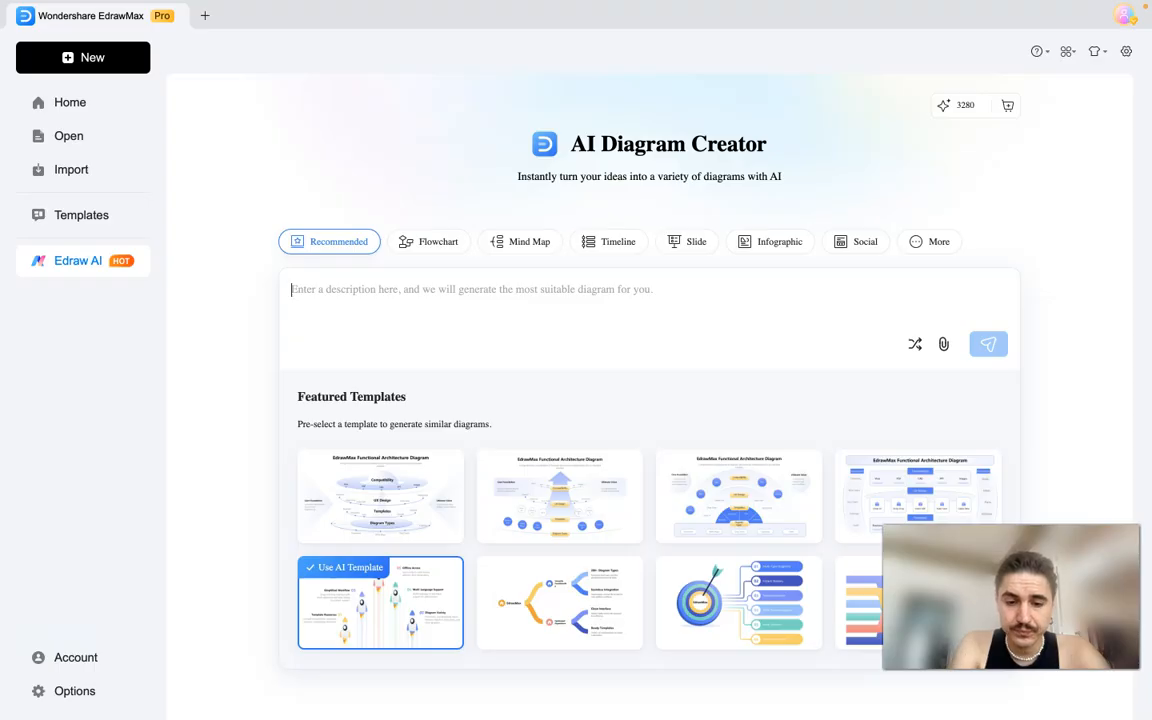
pyautogui.write('smartphone chips')
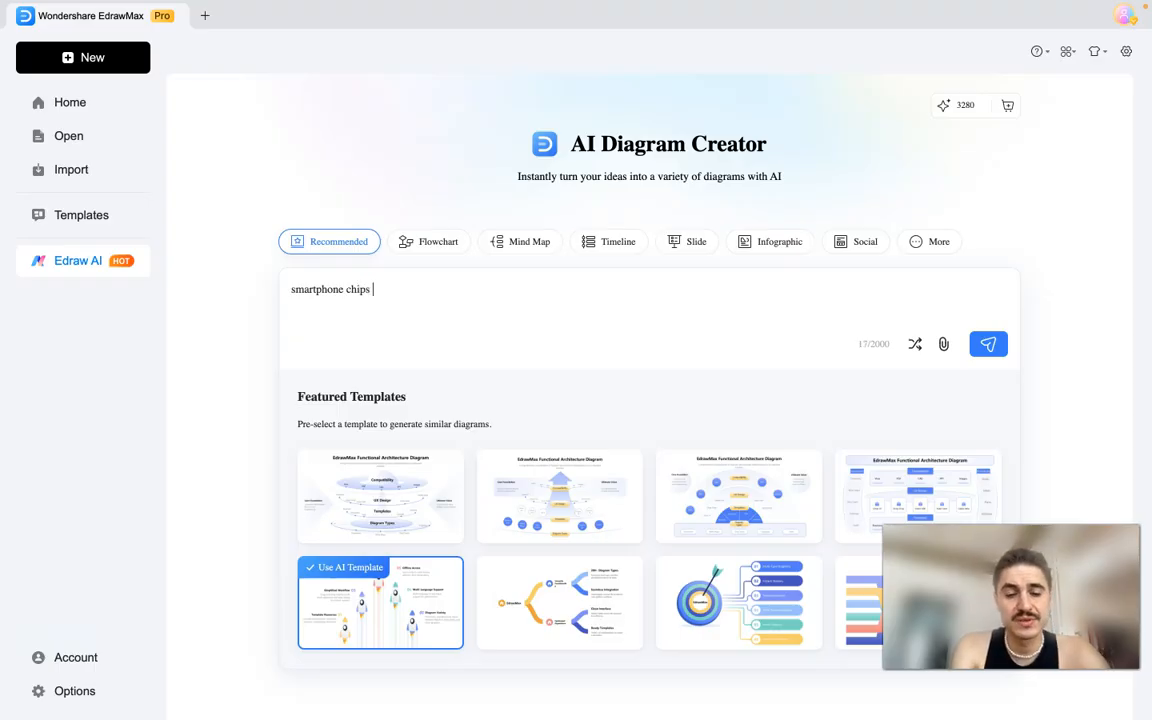
pyautogui.write('production worldwide')
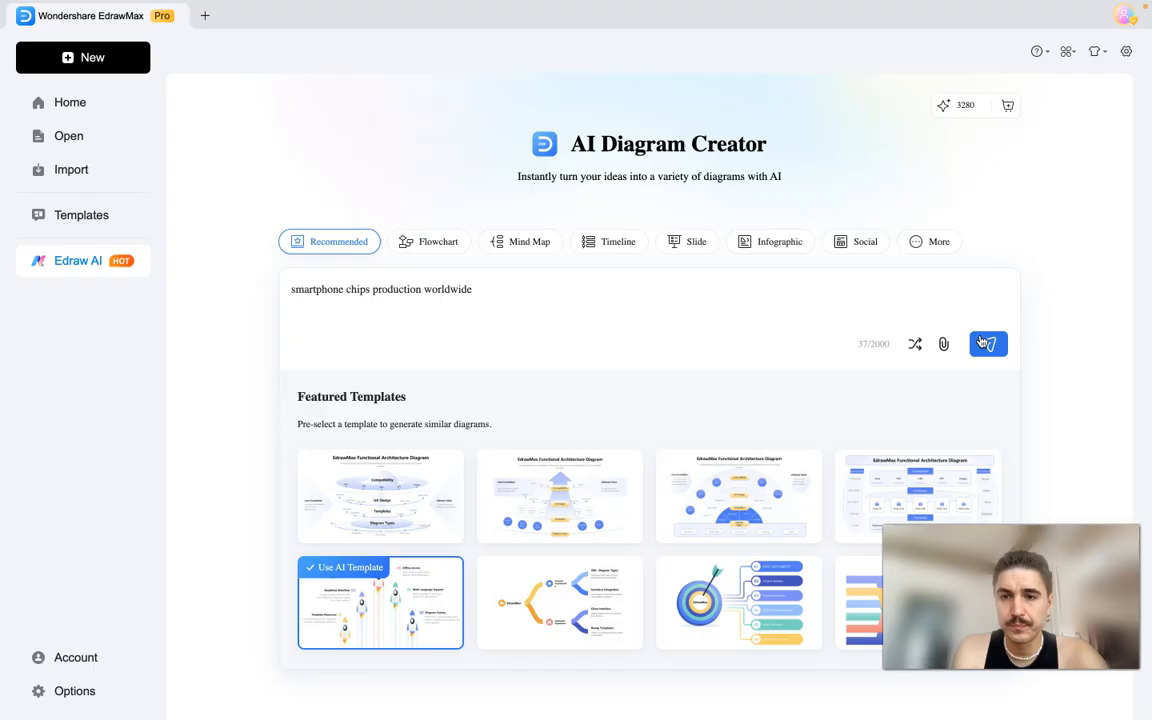
# Generate the smartphone chips diagram, preview an alternative design and choose one to edit.
pyautogui.click(988, 343)
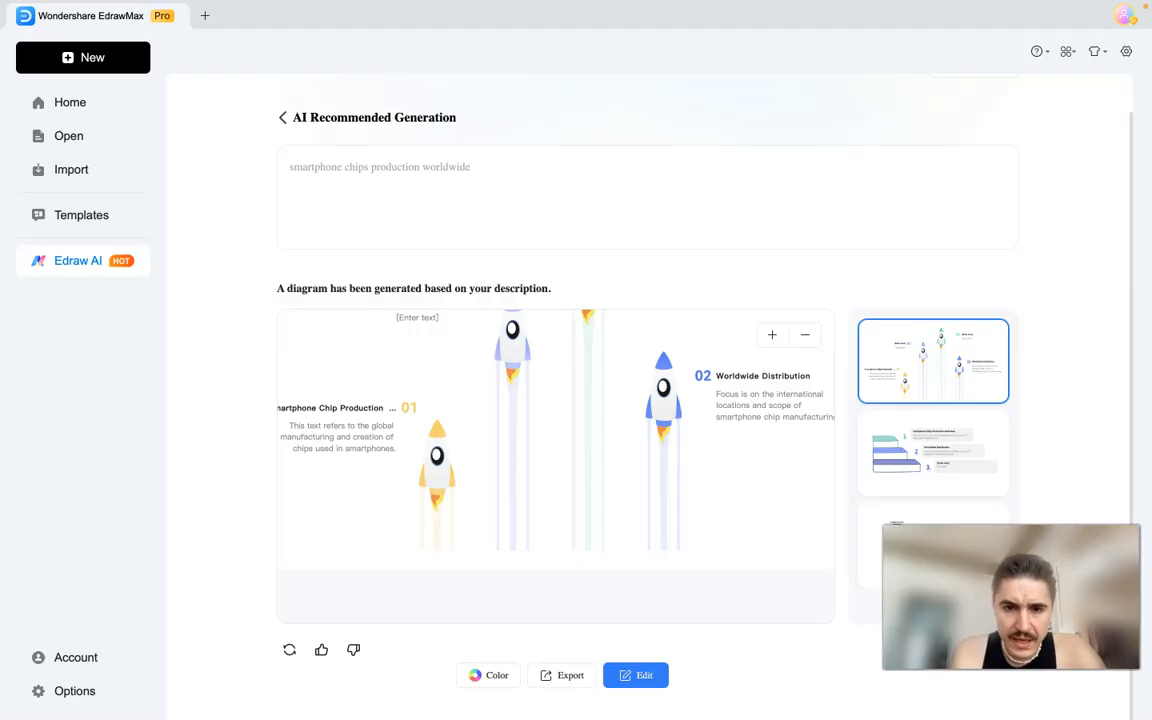
pyautogui.click(932, 452)
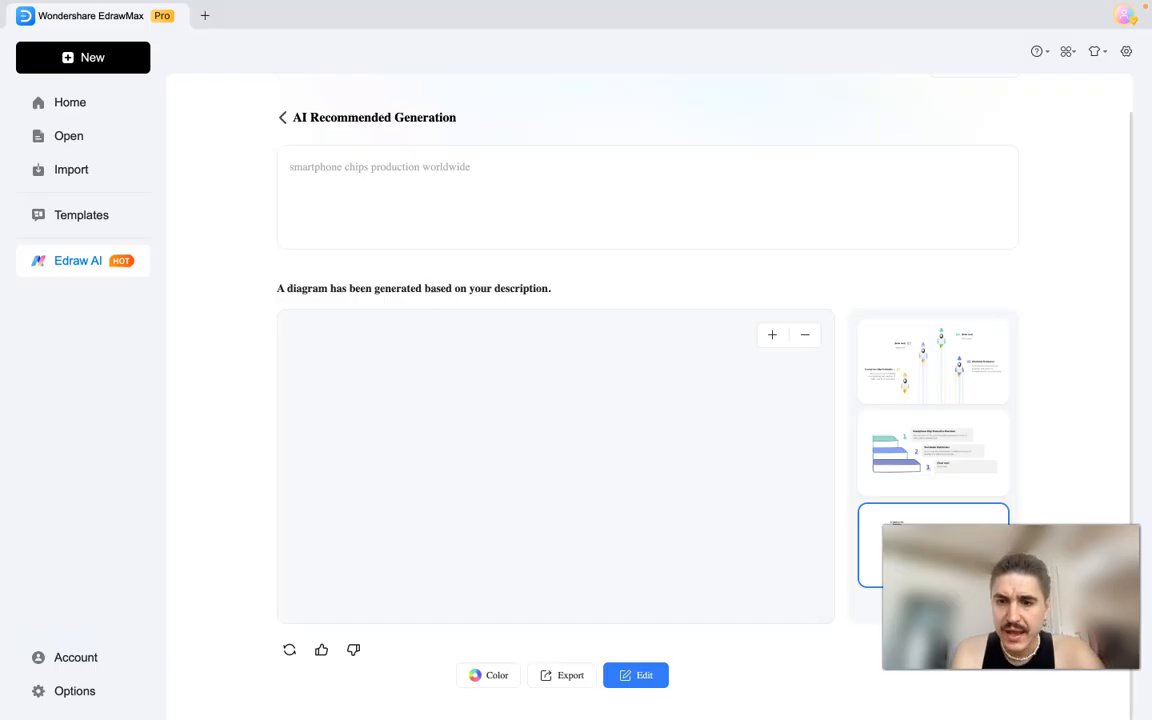
pyautogui.click(636, 675)
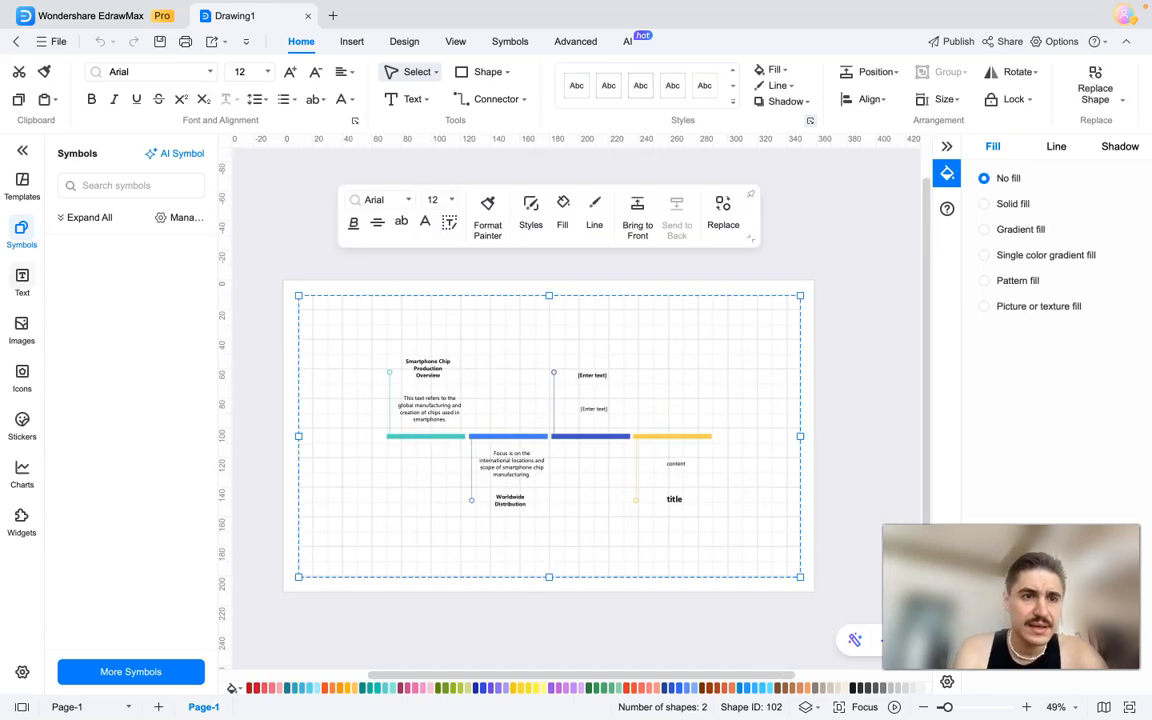
pyautogui.moveTo(22, 283)
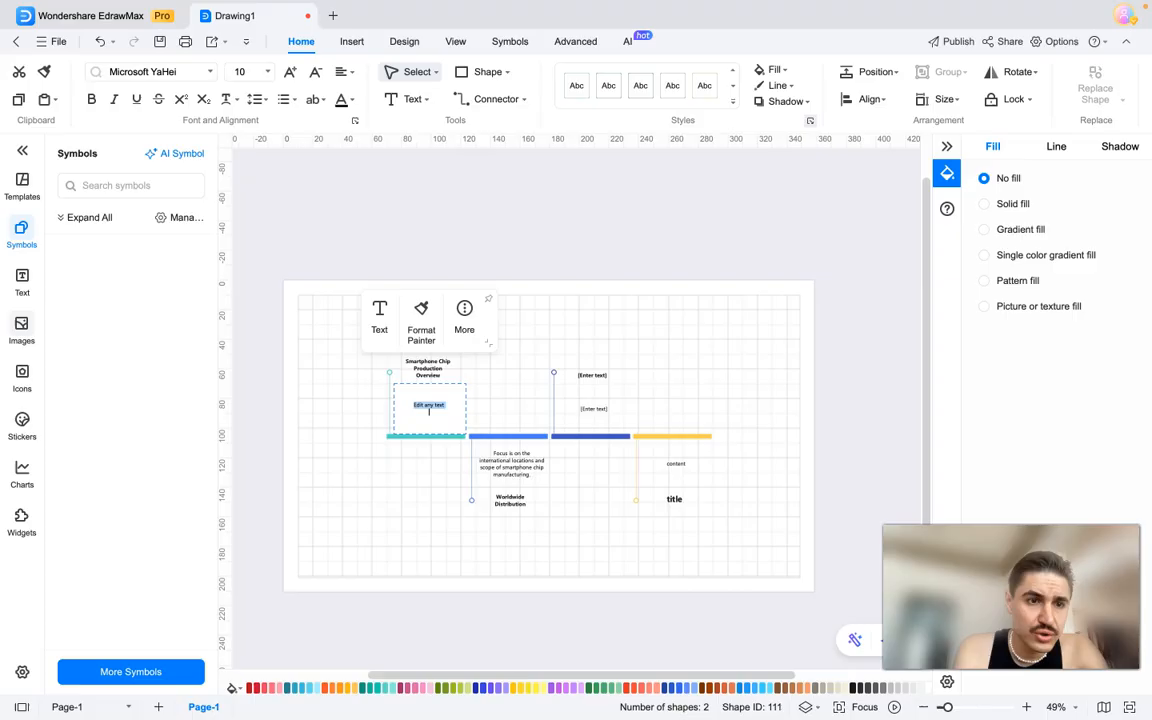
# Browse the image and symbol libraries, then bring up the drawing's Share options.
pyautogui.click(21, 326)
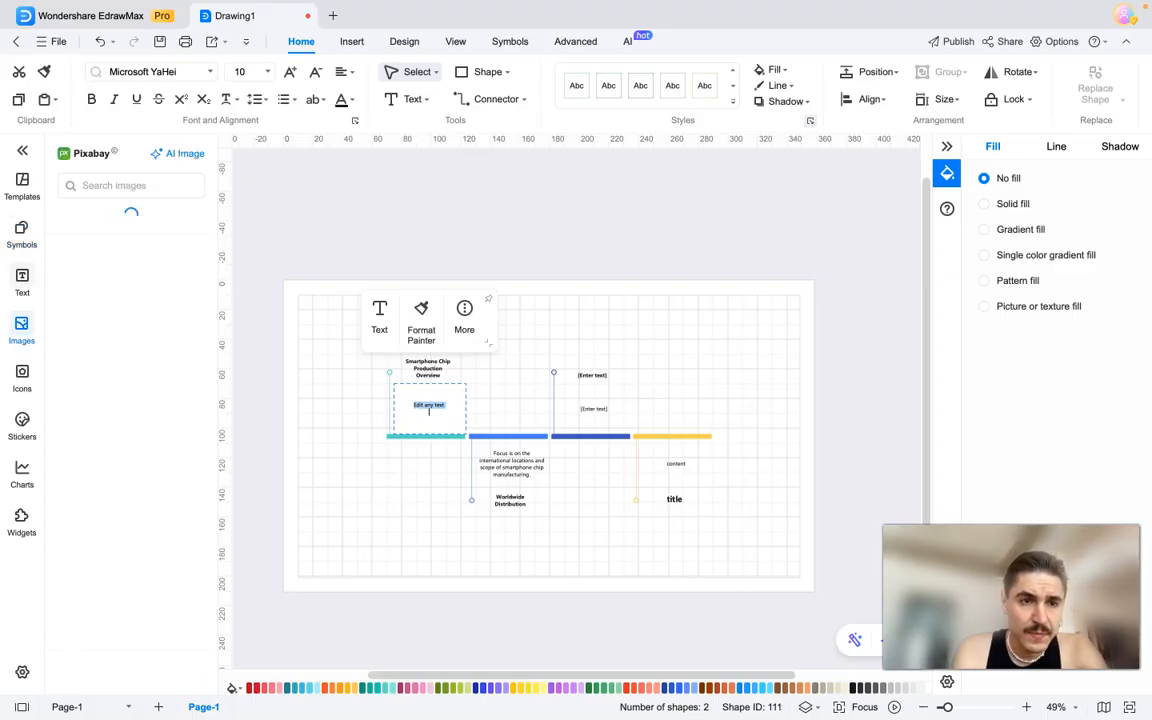
pyautogui.click(22, 234)
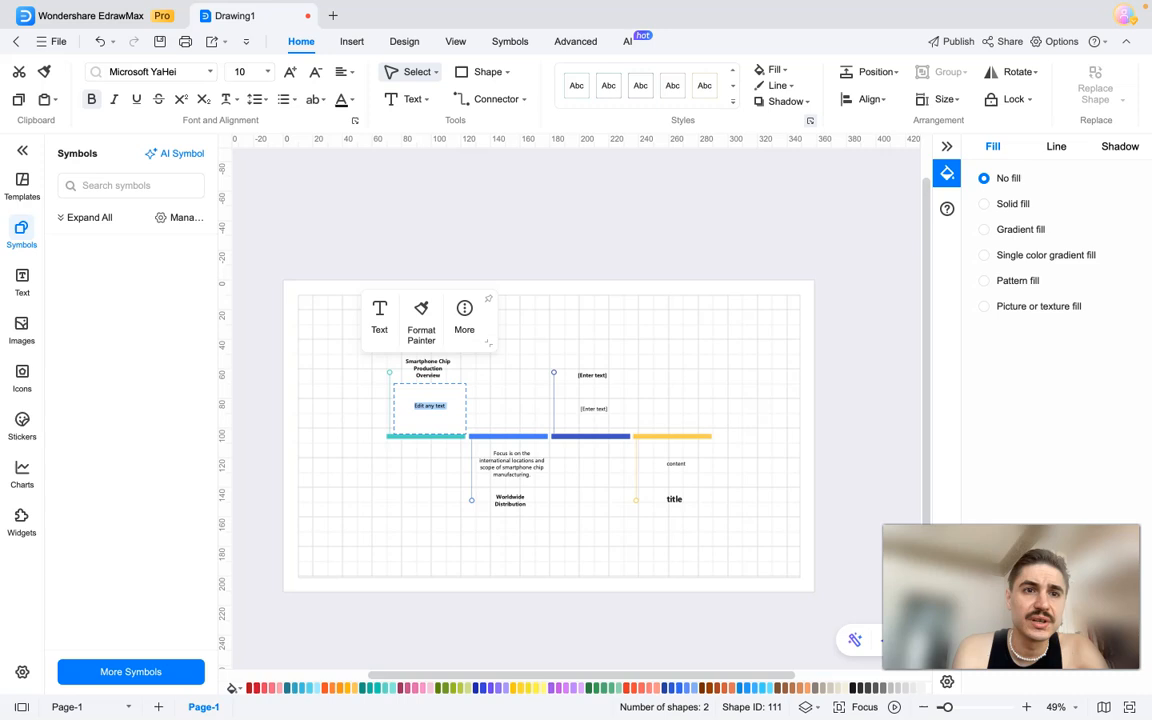
pyautogui.click(145, 71)
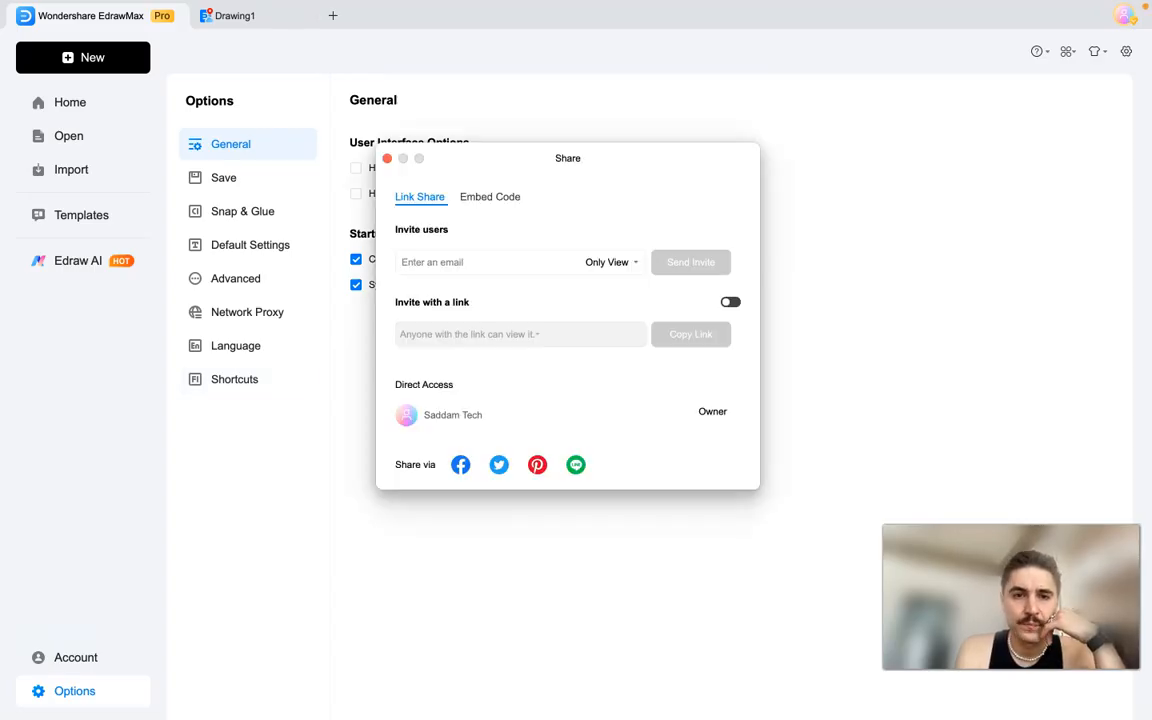
# Look at the Invite users email field in the Share dialog, then close it.
pyautogui.click(485, 262)
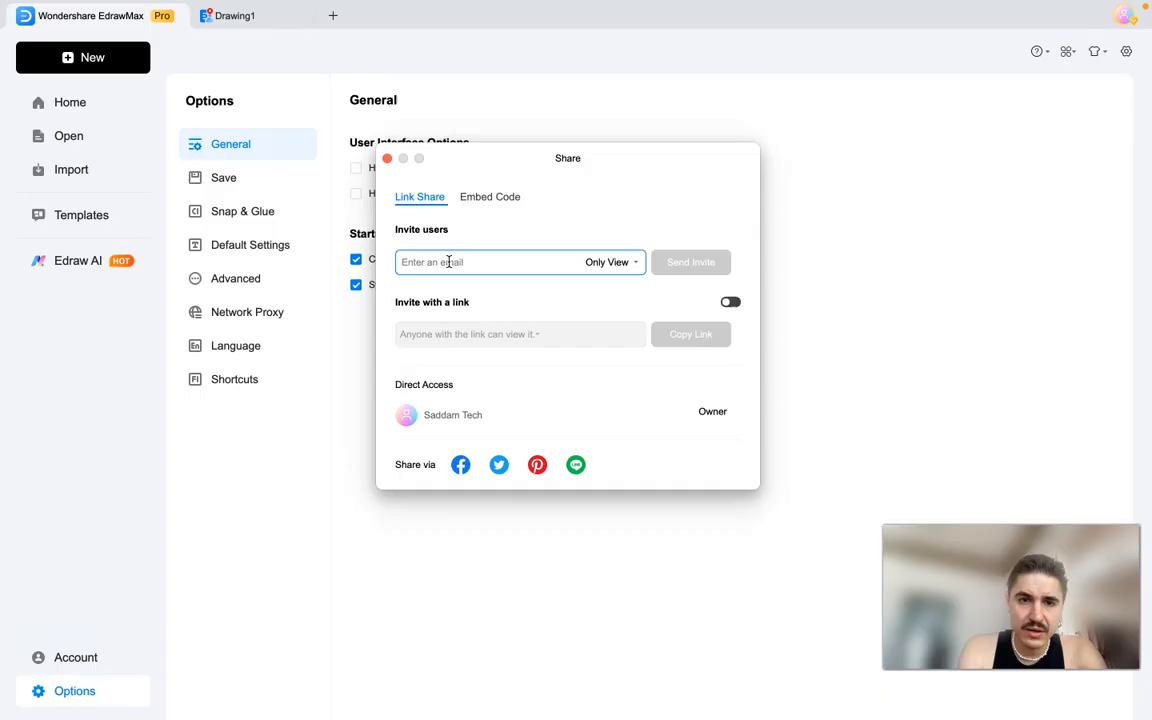
pyautogui.click(608, 262)
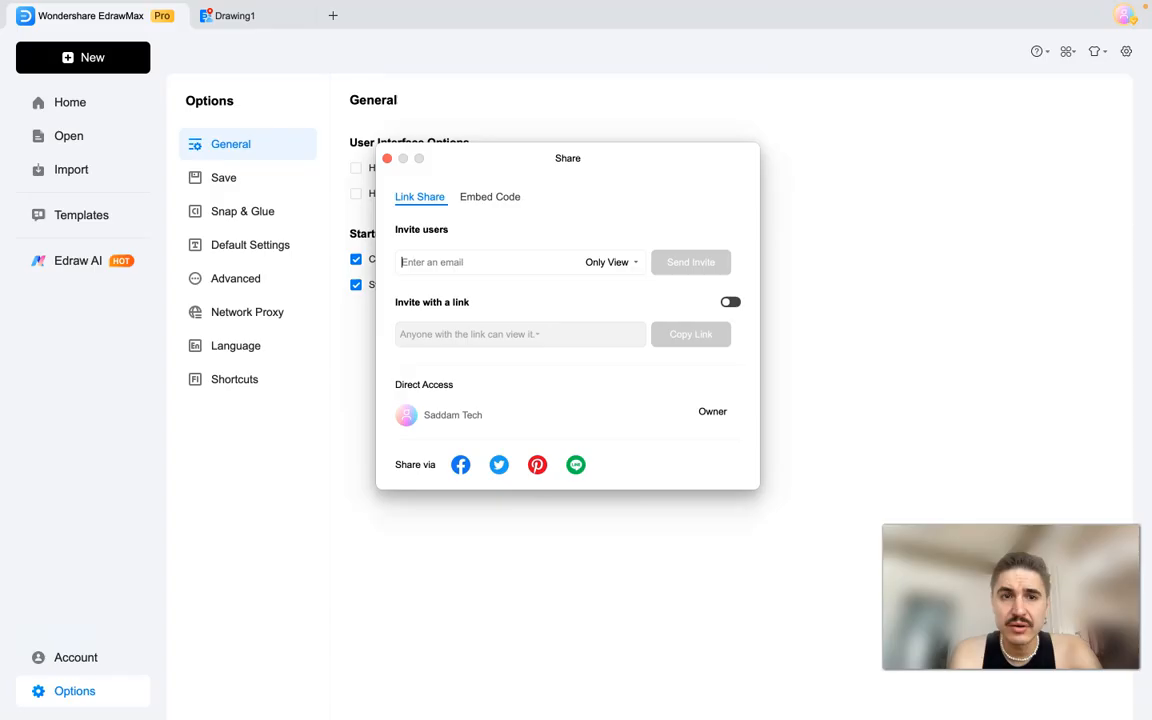
pyautogui.click(387, 158)
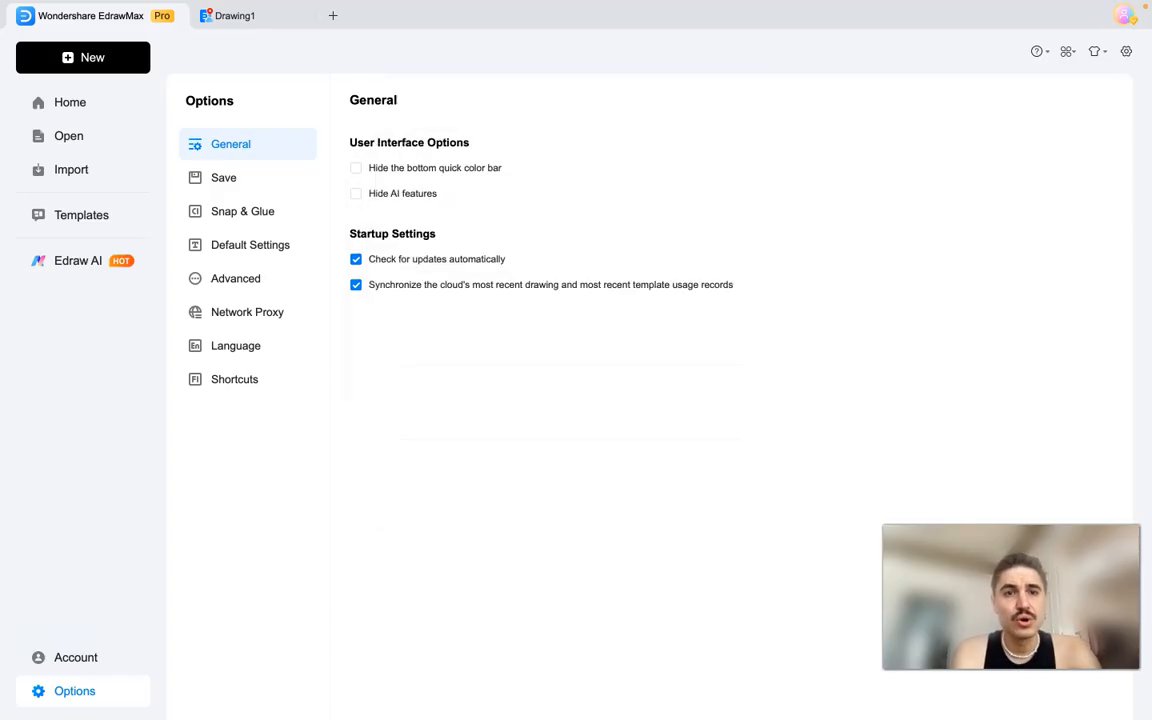